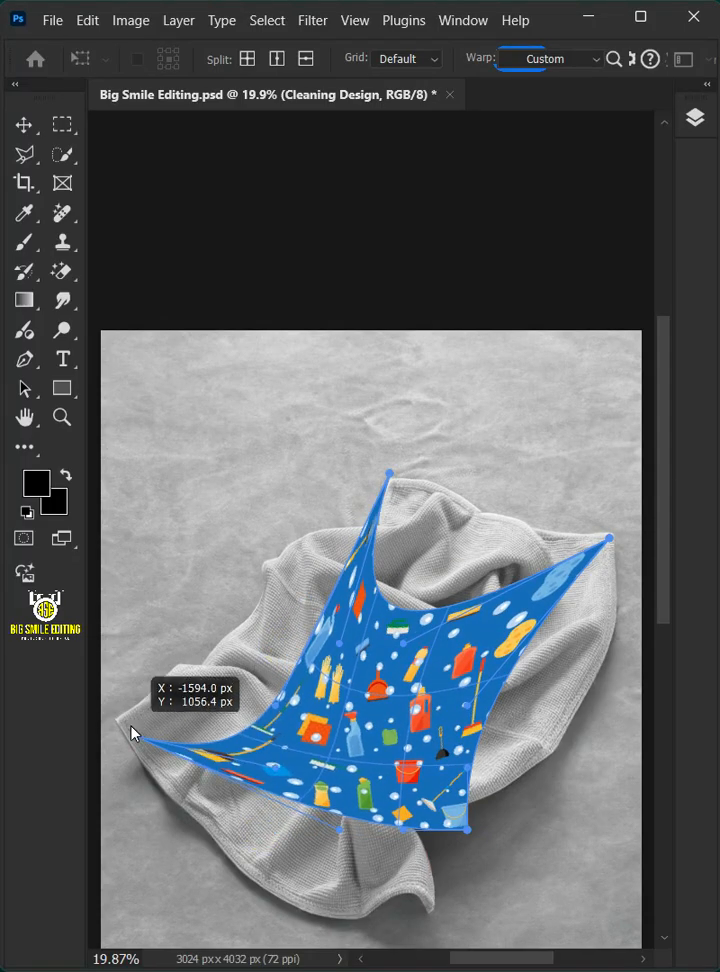
Step: Search for the Big Smile Editing channel and select the towel photo layer
drag(136, 730, 290, 680)
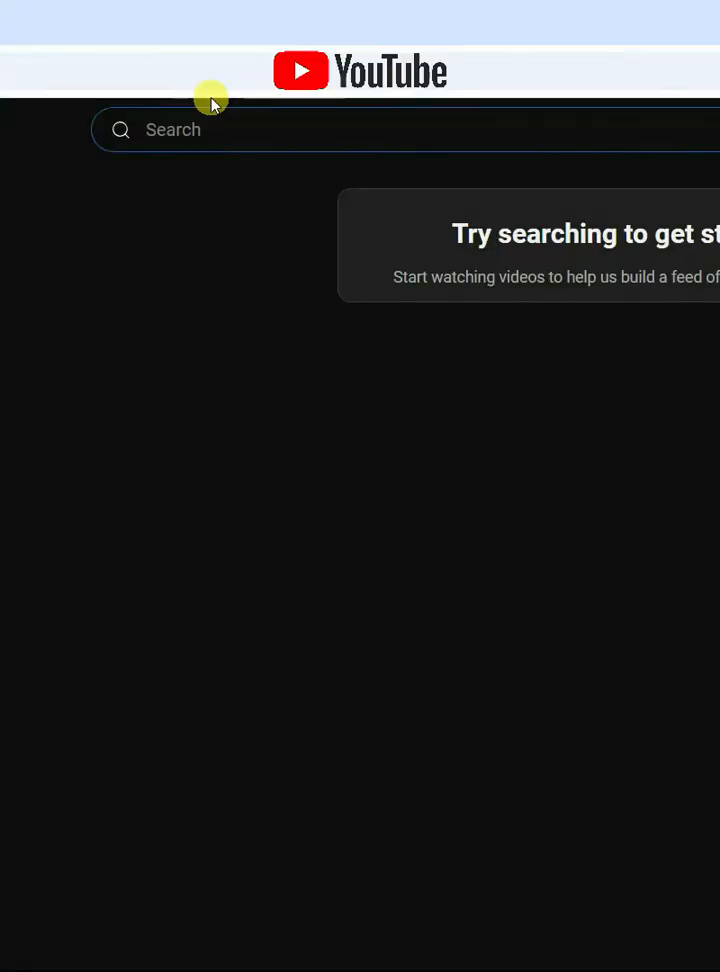
text(big smile e)
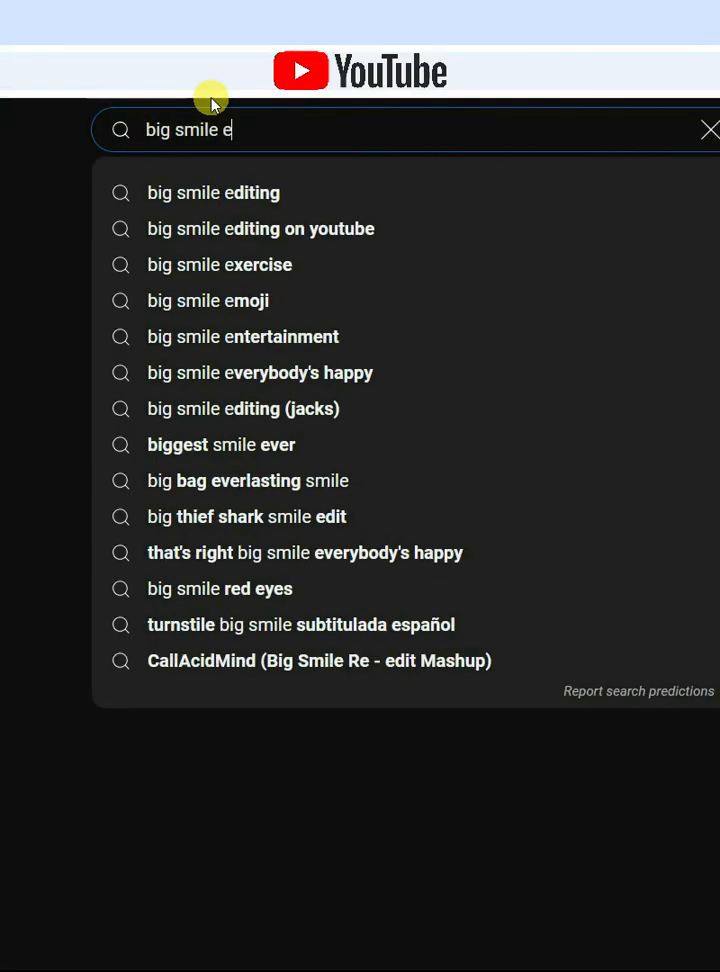
click(212, 192)
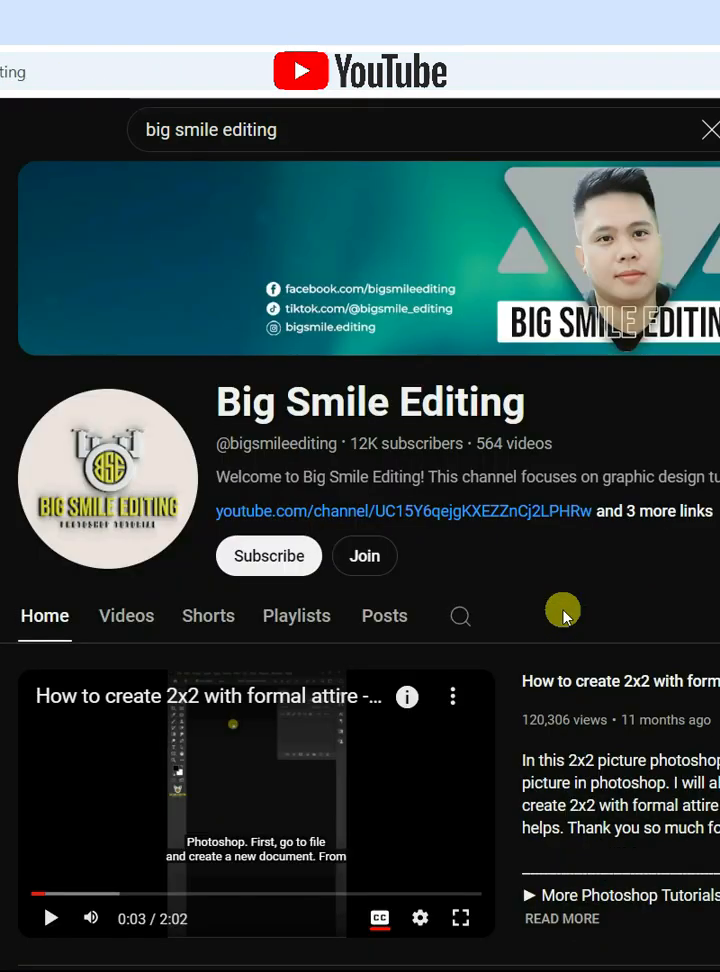
click(268, 556)
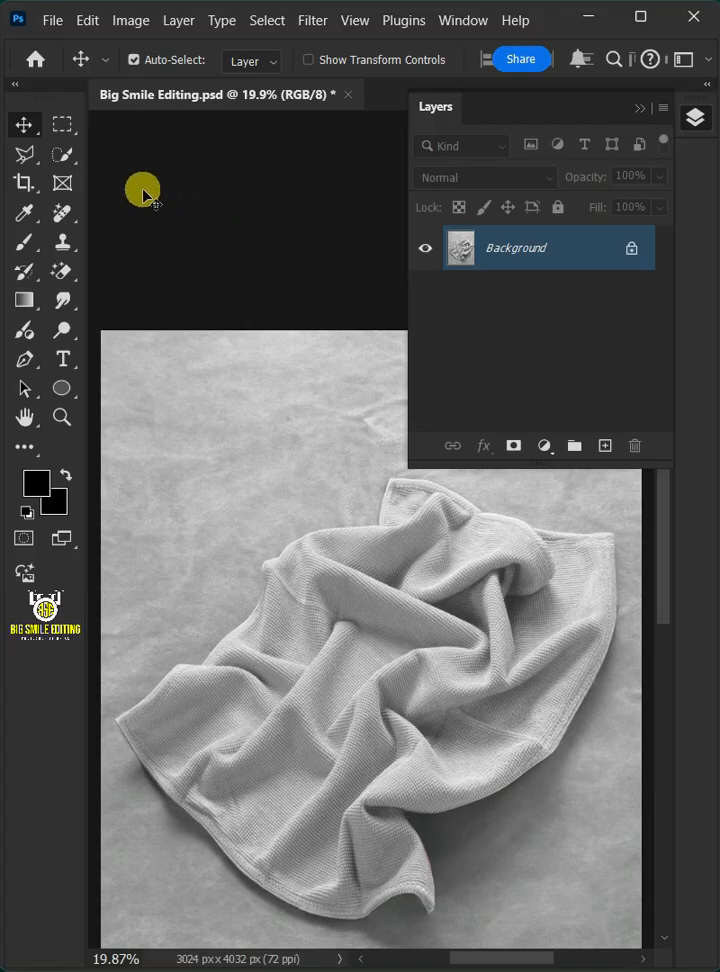
Step: Unlock the Background, name it Microfiber Towel and convert it to a smart object
right_click(24, 152)
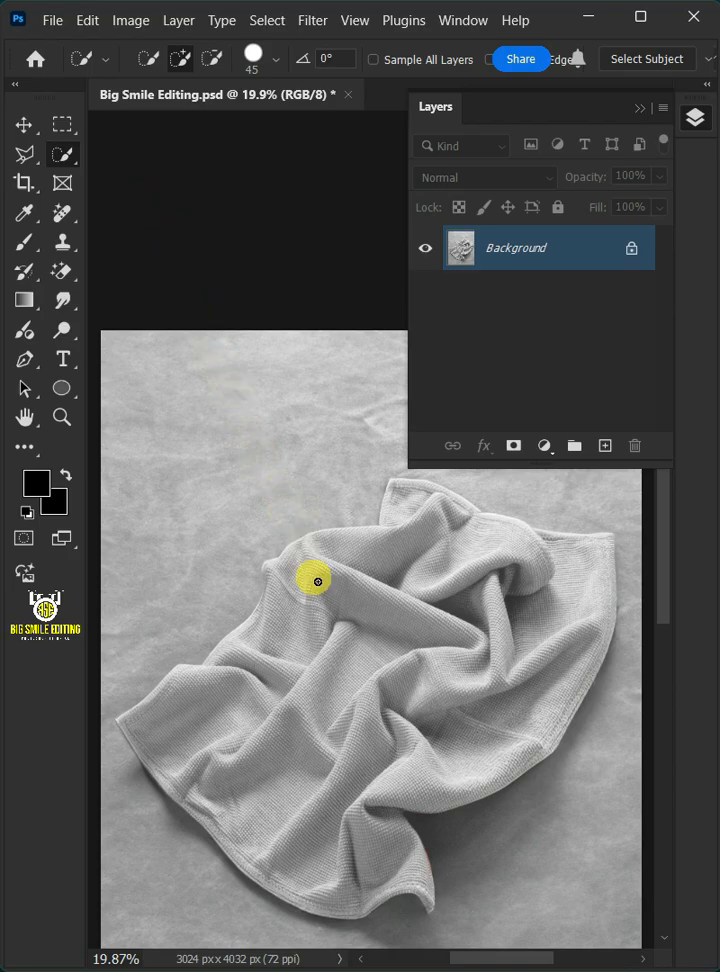
click(312, 580)
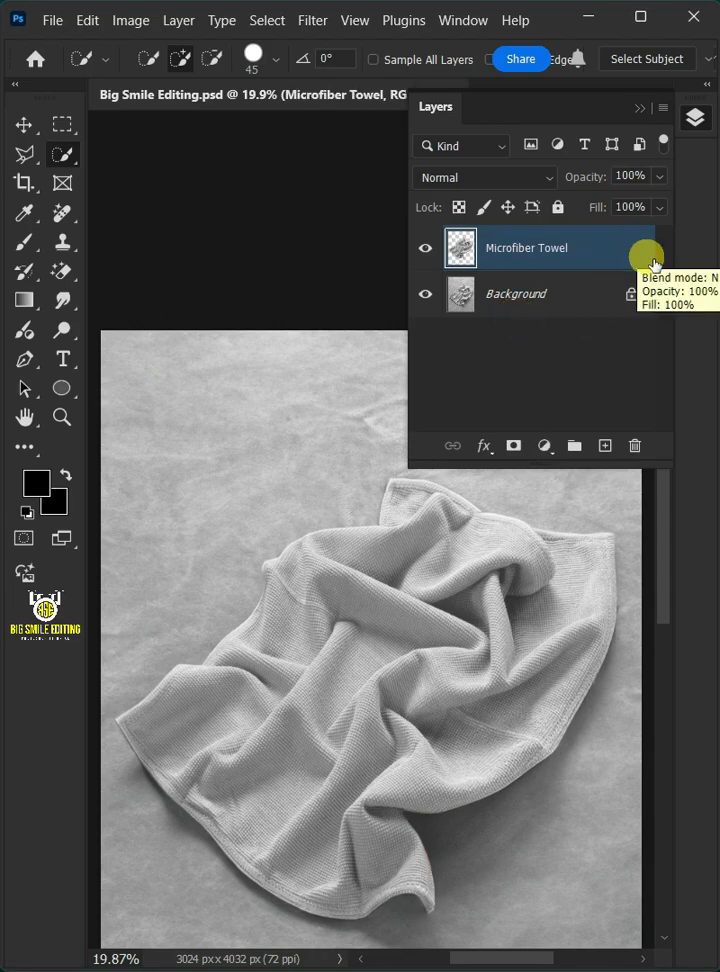
right_click(528, 246)
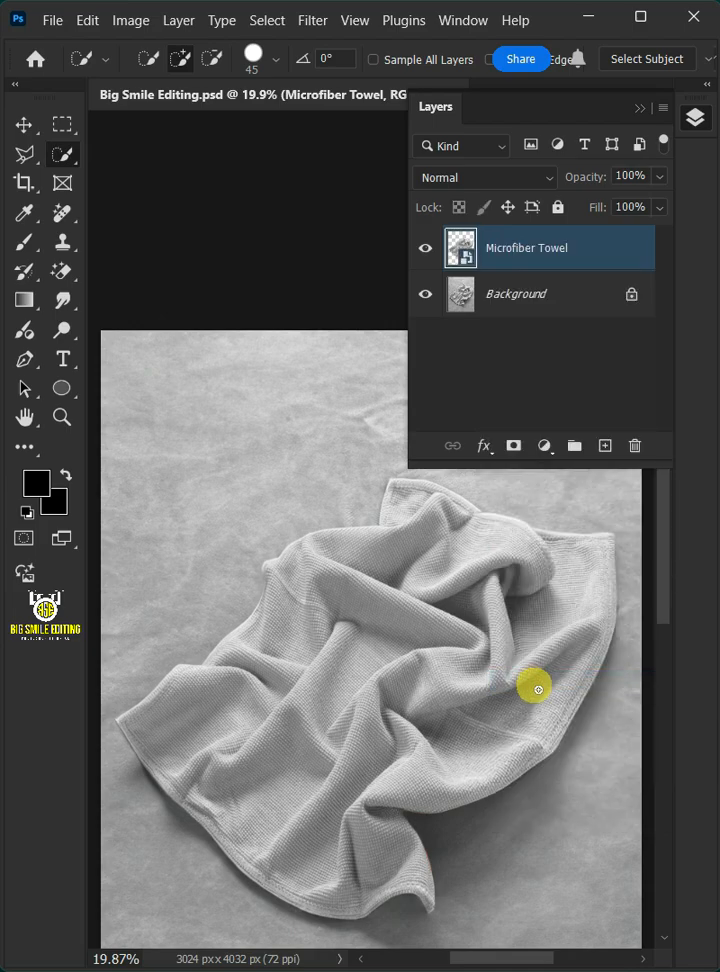
Step: Add a Levels smart filter with the white slider at 215 to boost the towel's contrast
click(130, 20)
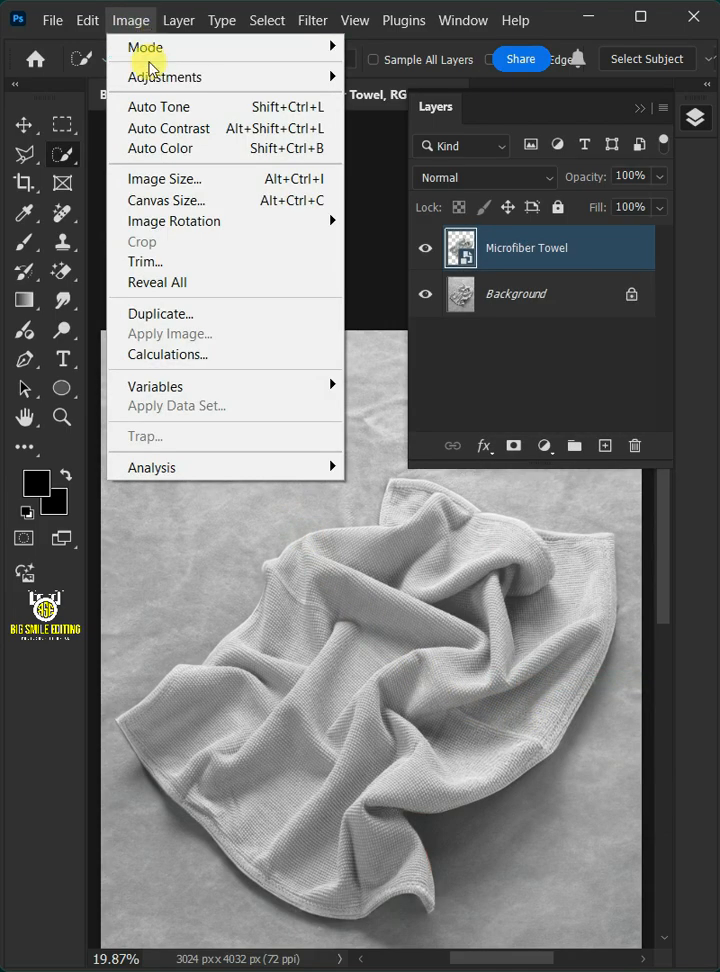
mouse_move(164, 76)
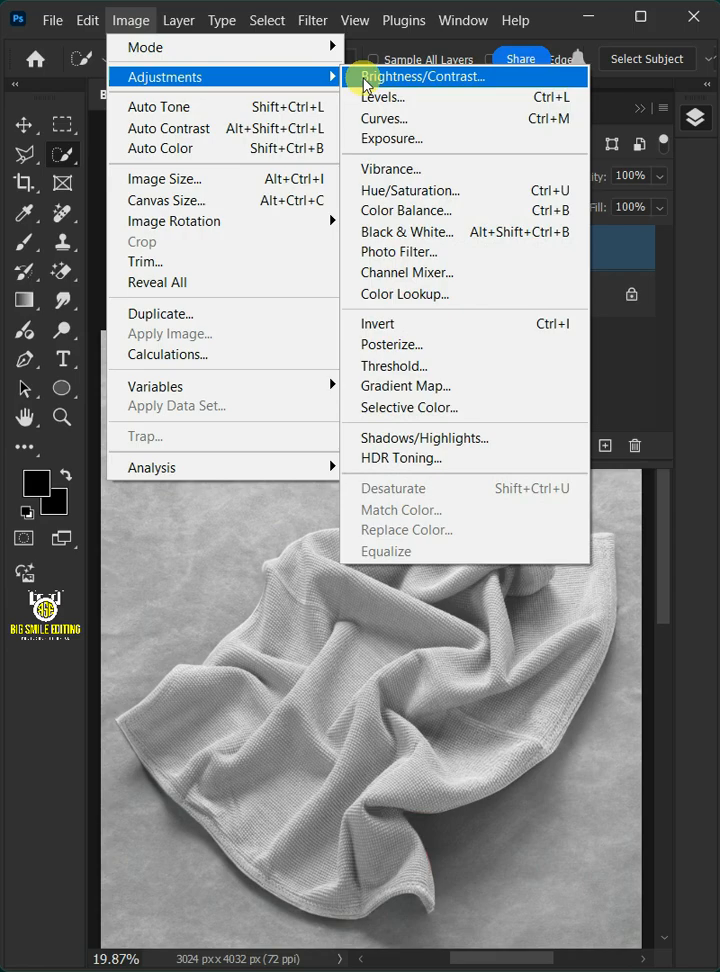
click(384, 96)
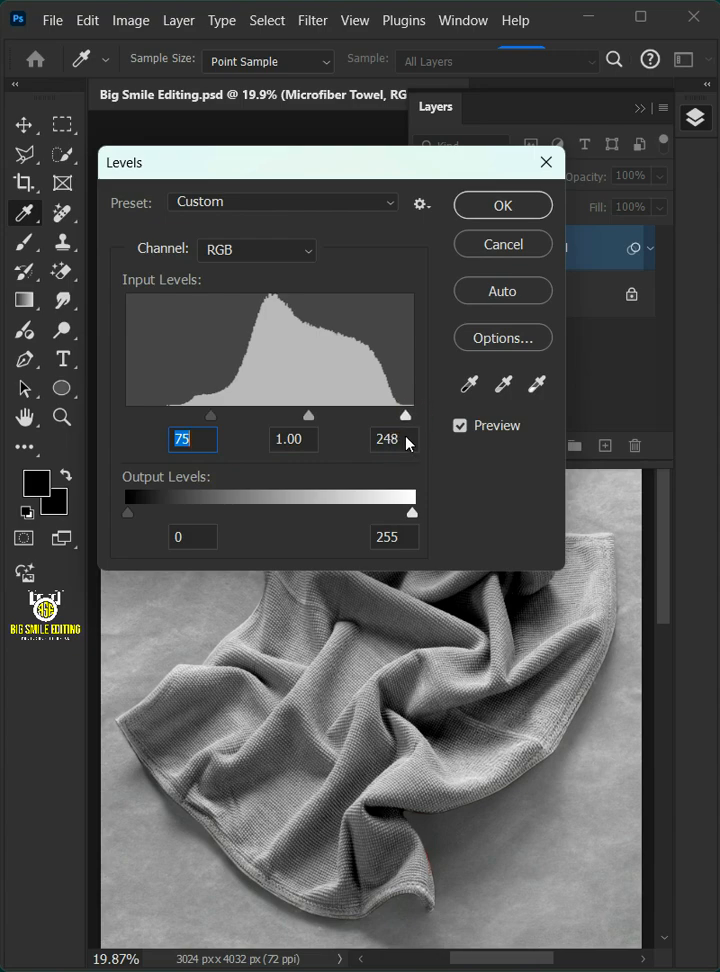
drag(406, 414, 368, 414)
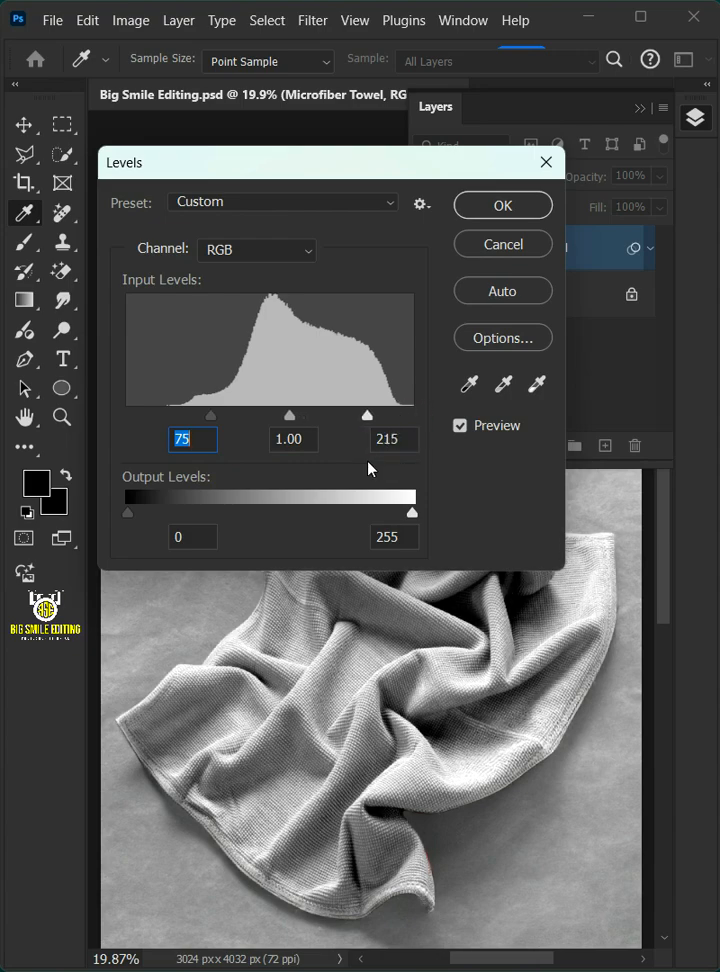
click(502, 204)
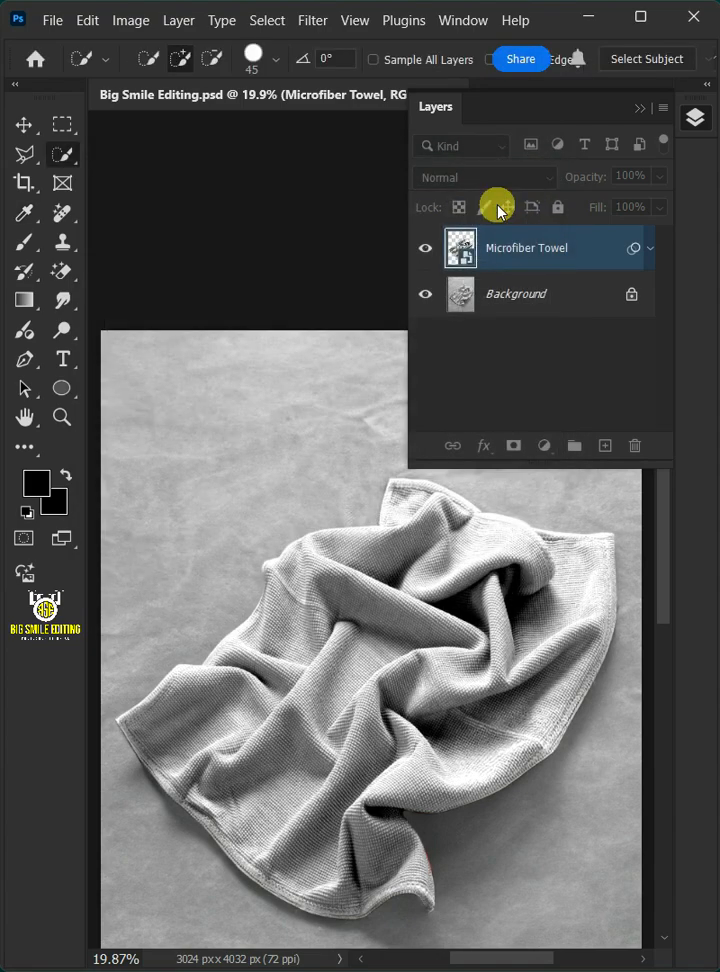
Step: Add a strong Gaussian Blur smart filter to soften the towel
click(312, 20)
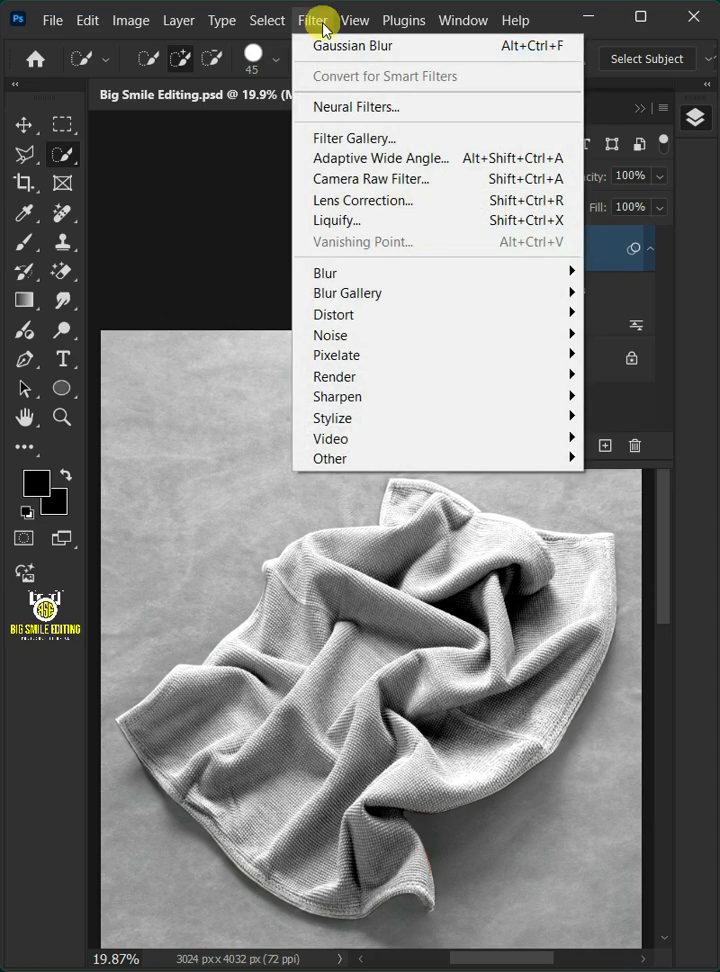
mouse_move(324, 272)
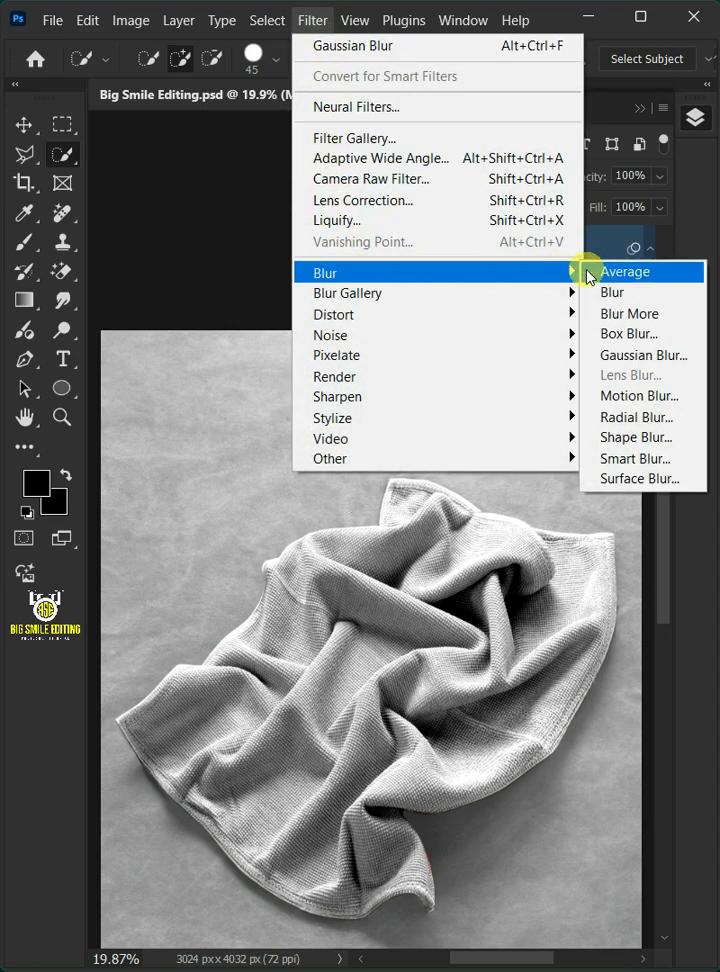
click(644, 356)
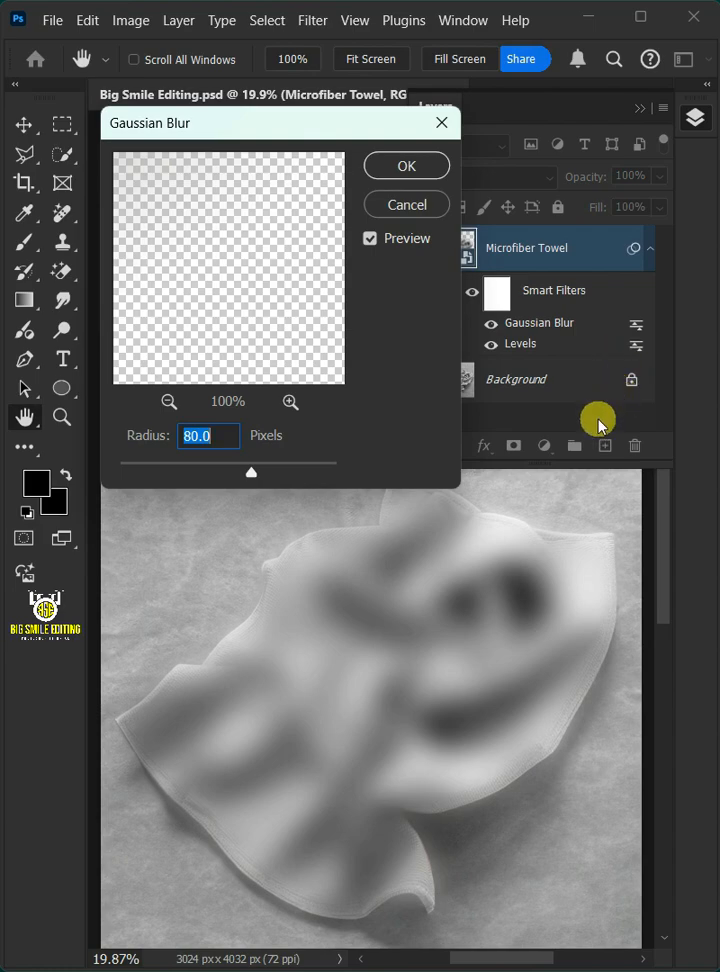
mouse_move(236, 436)
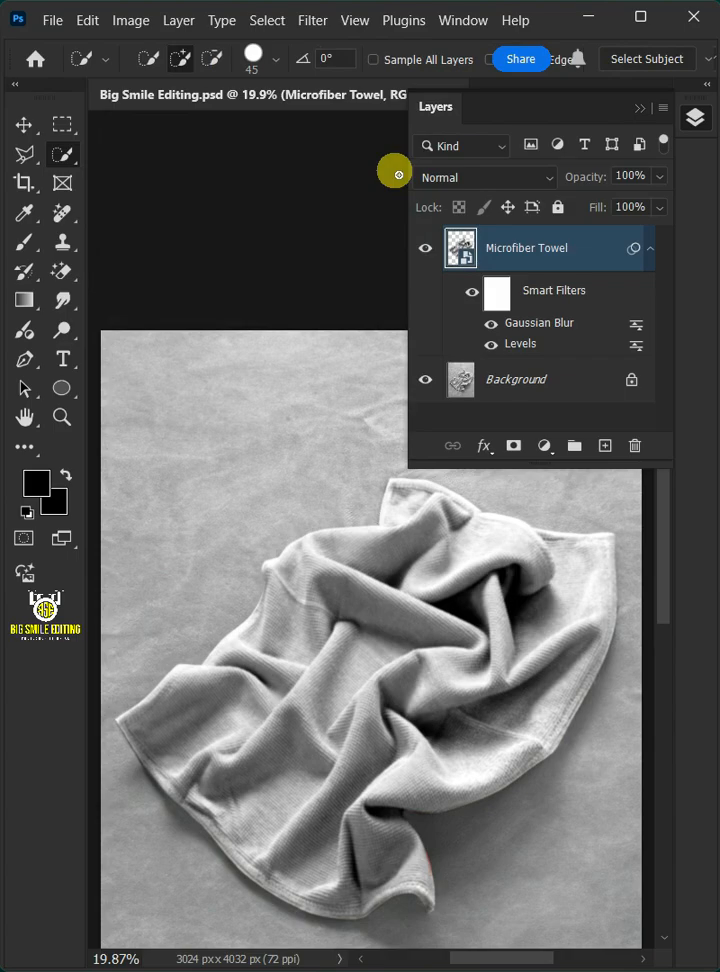
Step: Save the adjusted towel as a separate PSD file named Displacement
click(52, 20)
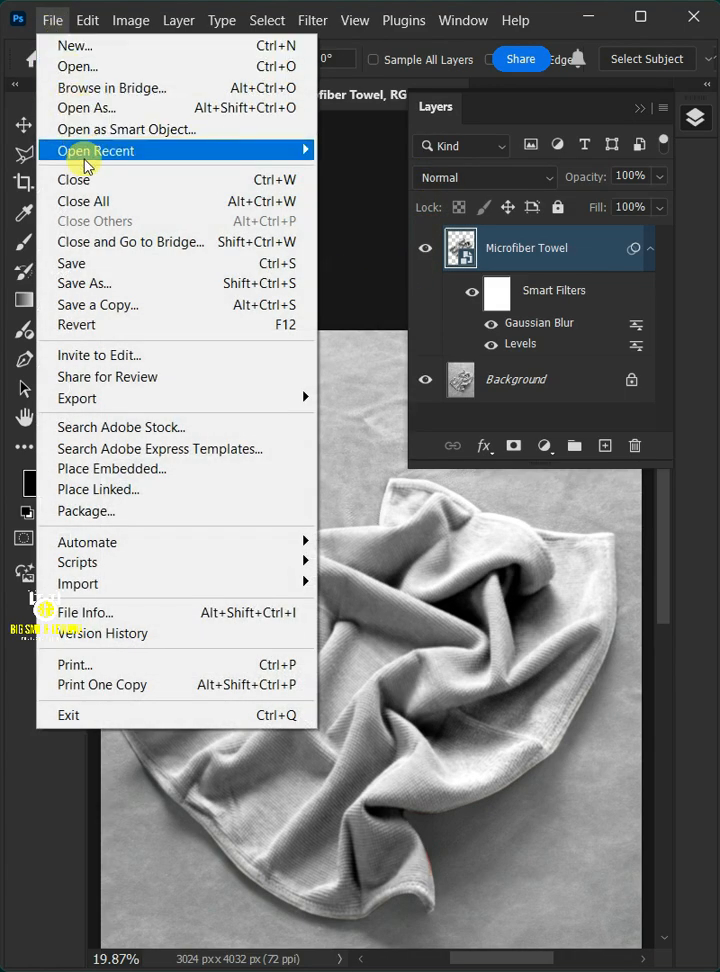
click(84, 284)
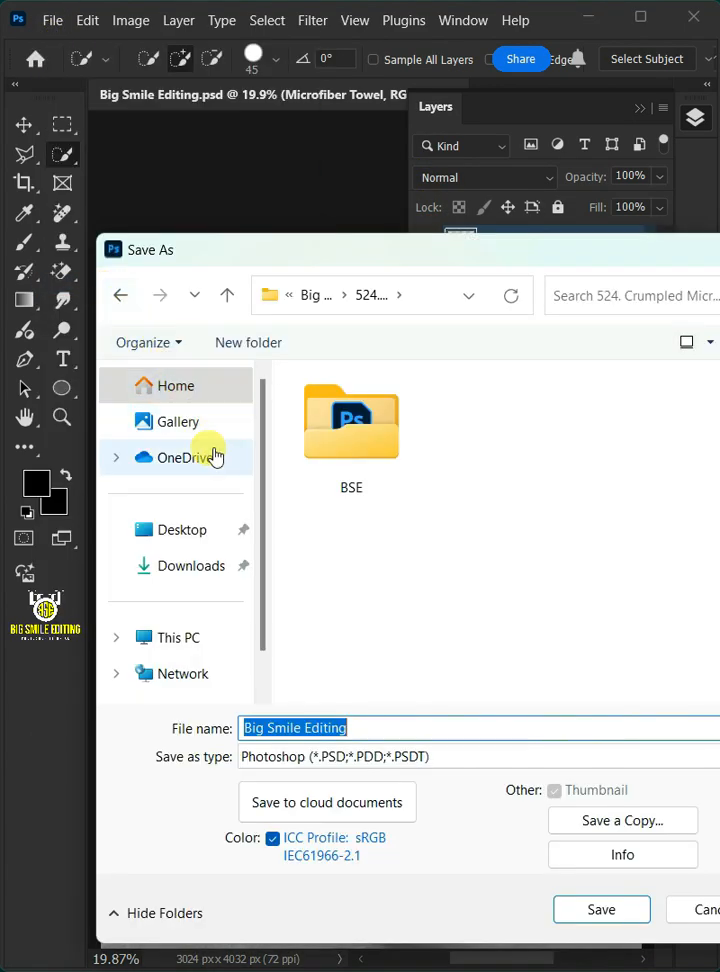
text(Displace)
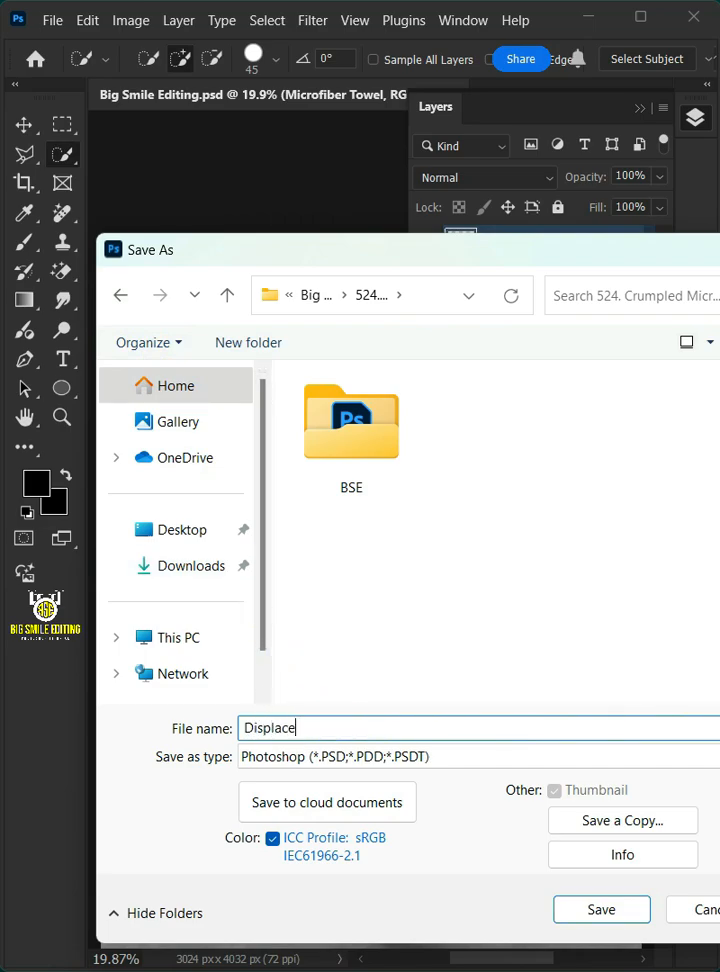
click(476, 756)
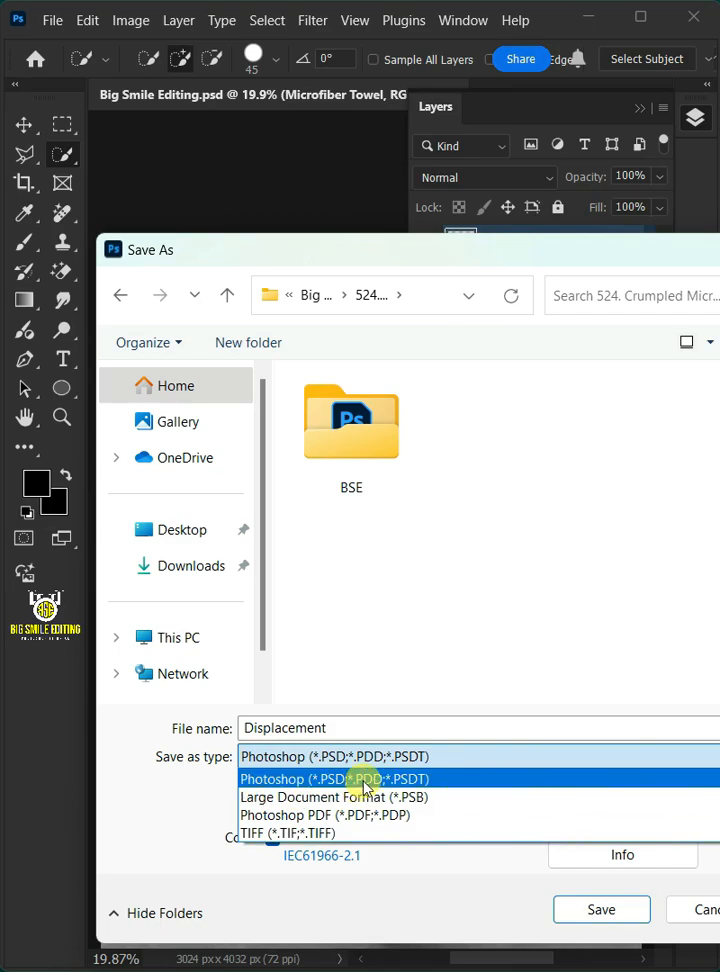
click(336, 778)
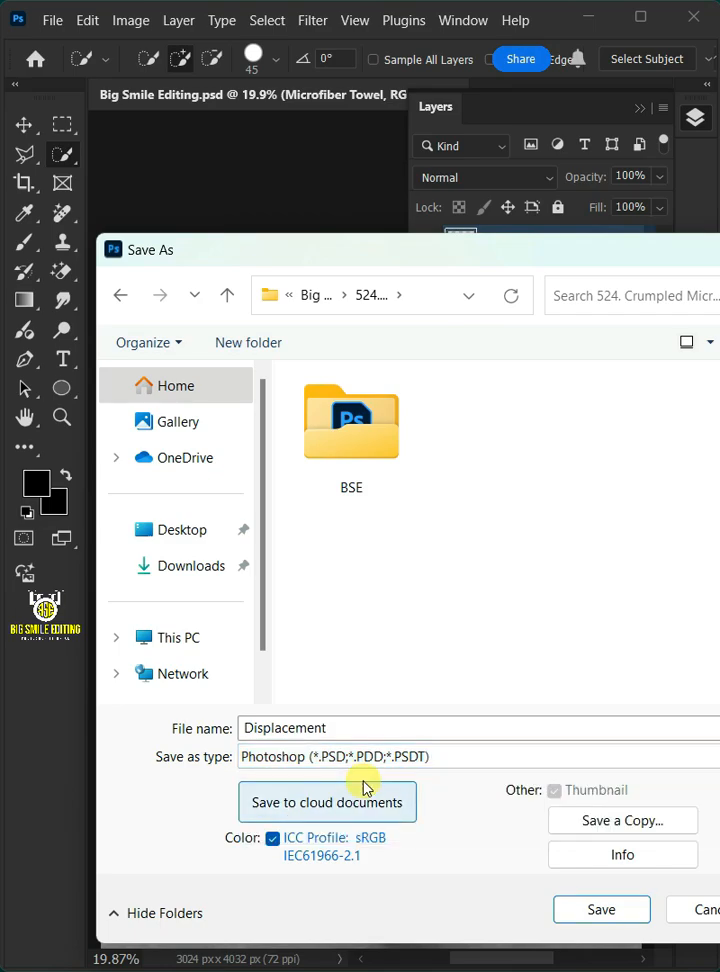
click(600, 908)
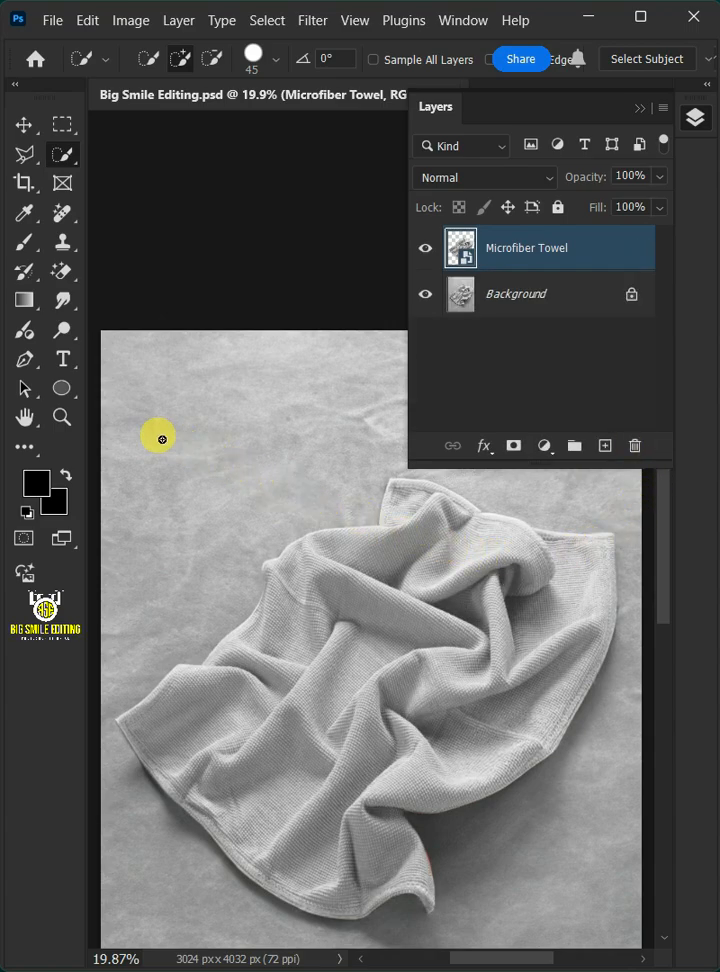
Step: Draw a black rectangle over the towel and lower its opacity so the cloth shows through
click(62, 388)
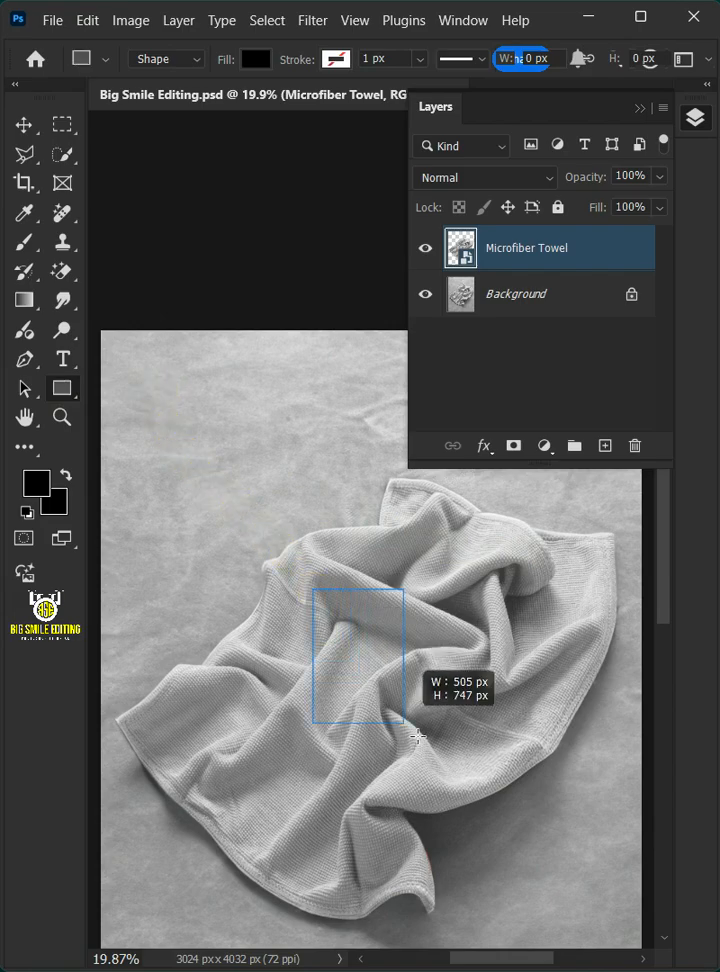
drag(318, 568, 616, 770)
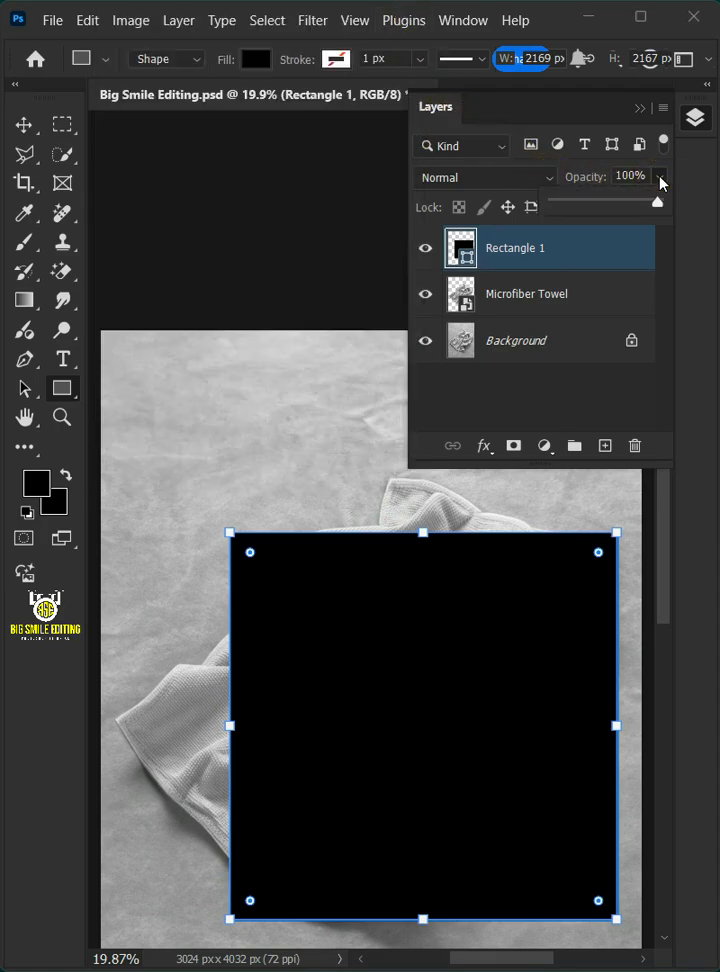
drag(656, 200, 594, 200)
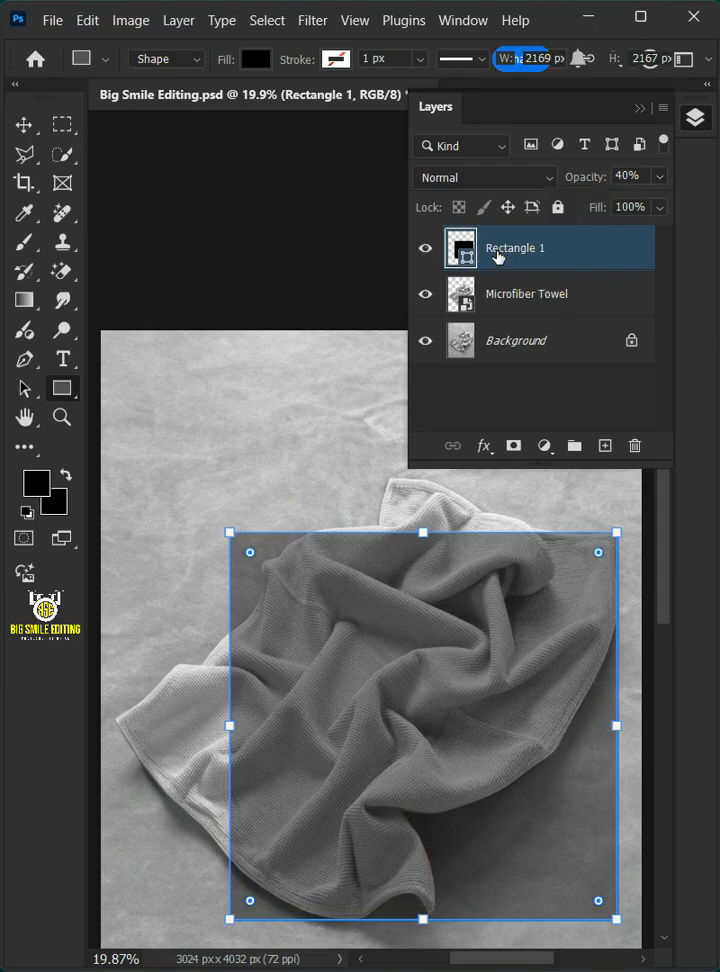
Step: Convert Rectangle 1 to a smart object and distort it to fit the towel's area
right_click(516, 246)
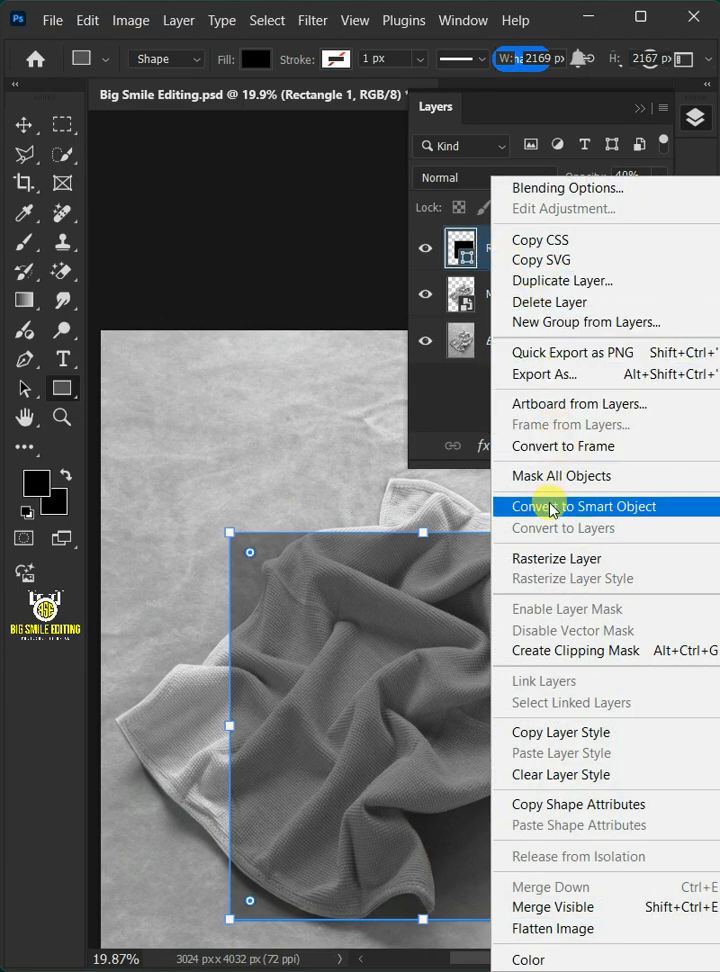
click(572, 506)
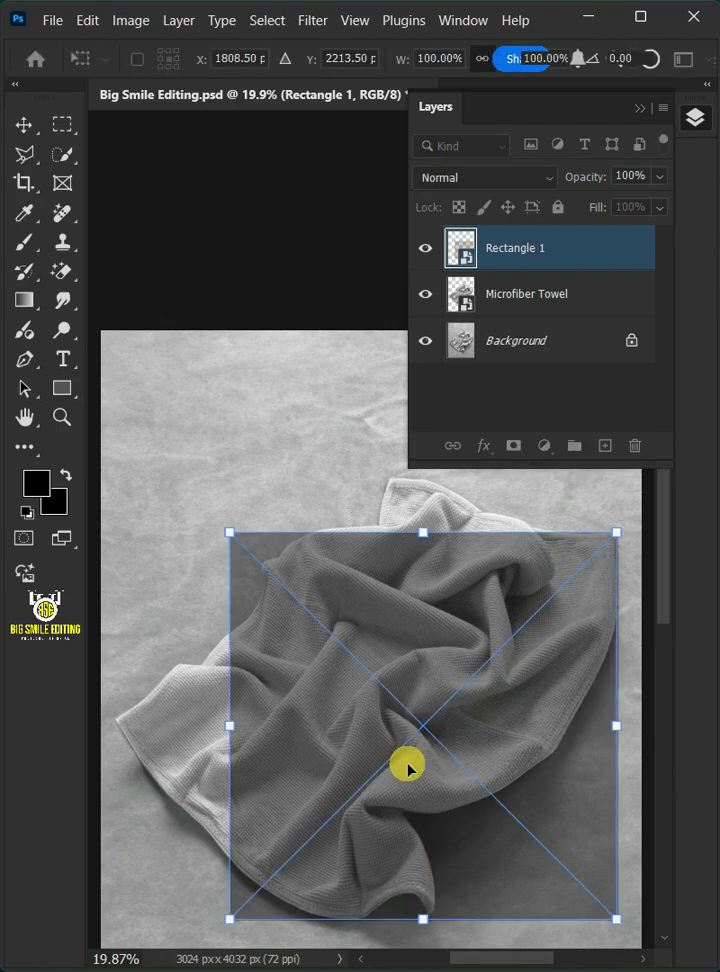
right_click(408, 764)
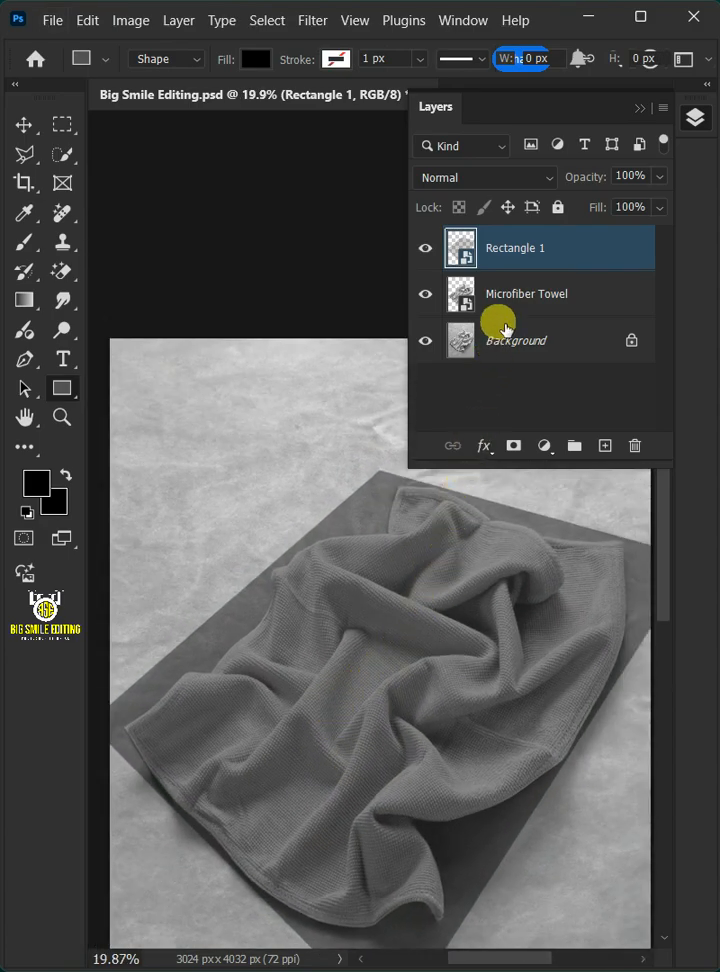
Step: Rename the rectangle layer Place Image and open its smart object contents
double_click(516, 246)
text(Place Image)
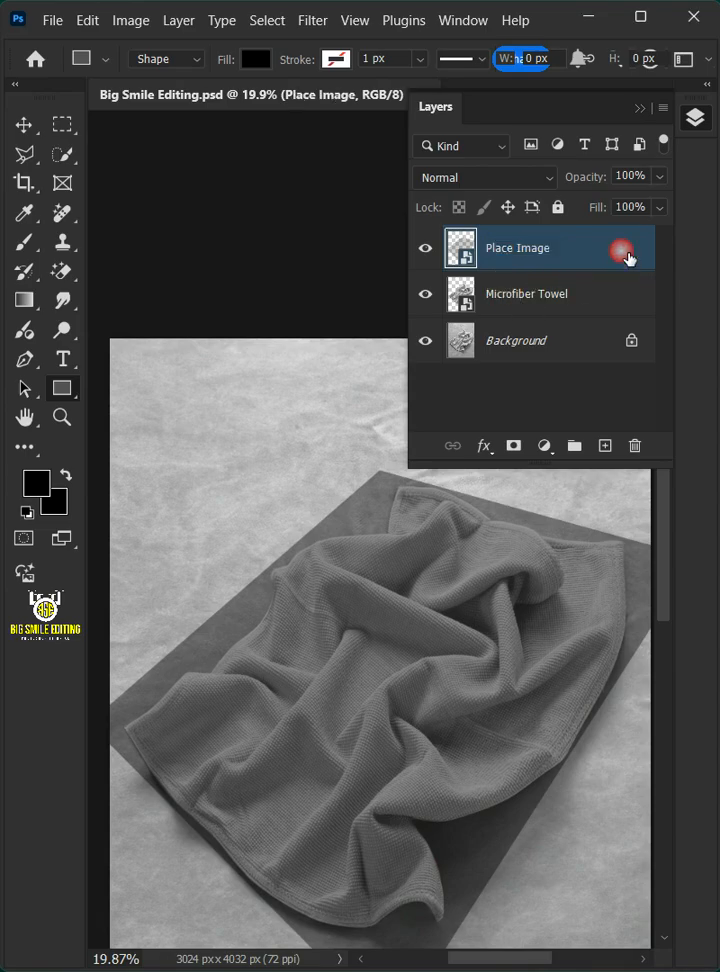
click(180, 20)
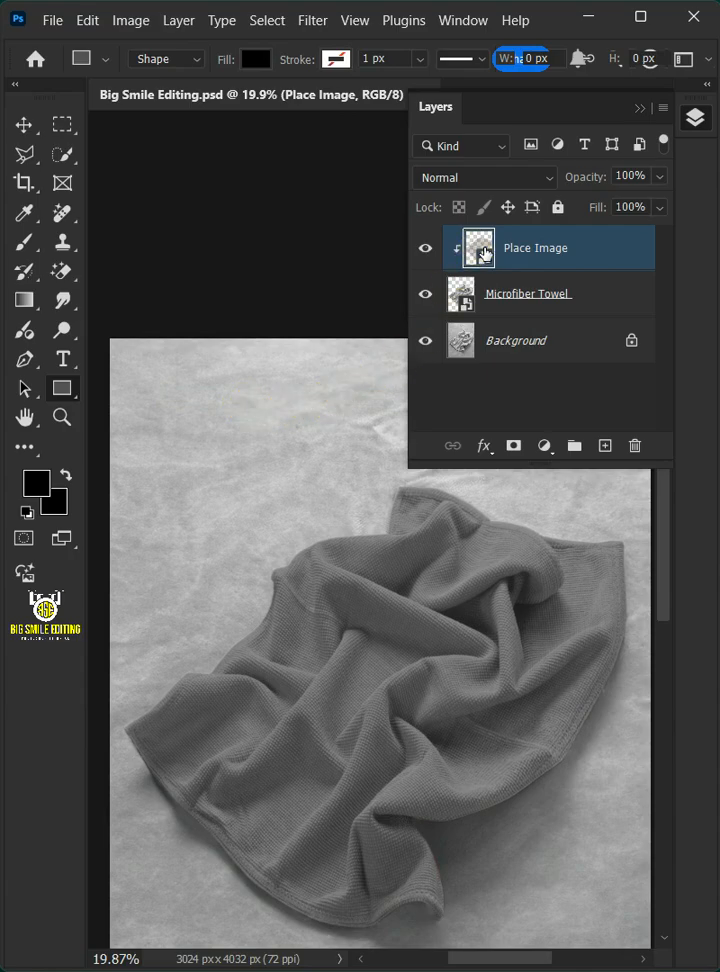
drag(124, 284, 618, 772)
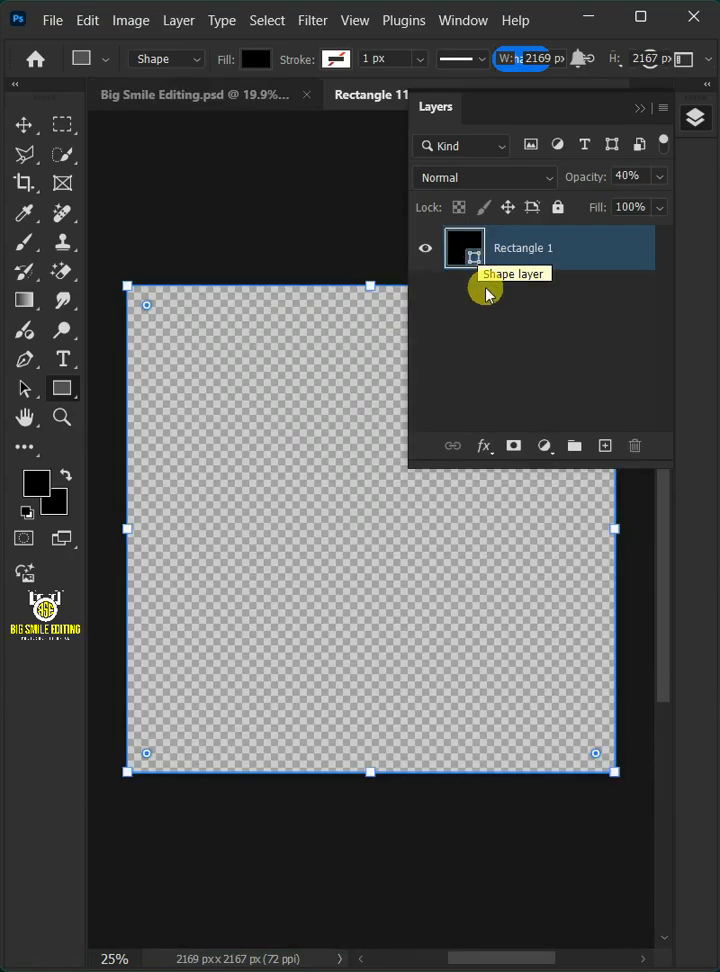
Step: Place the blue cleaning-supplies pattern as an embedded image and save the contents
click(52, 20)
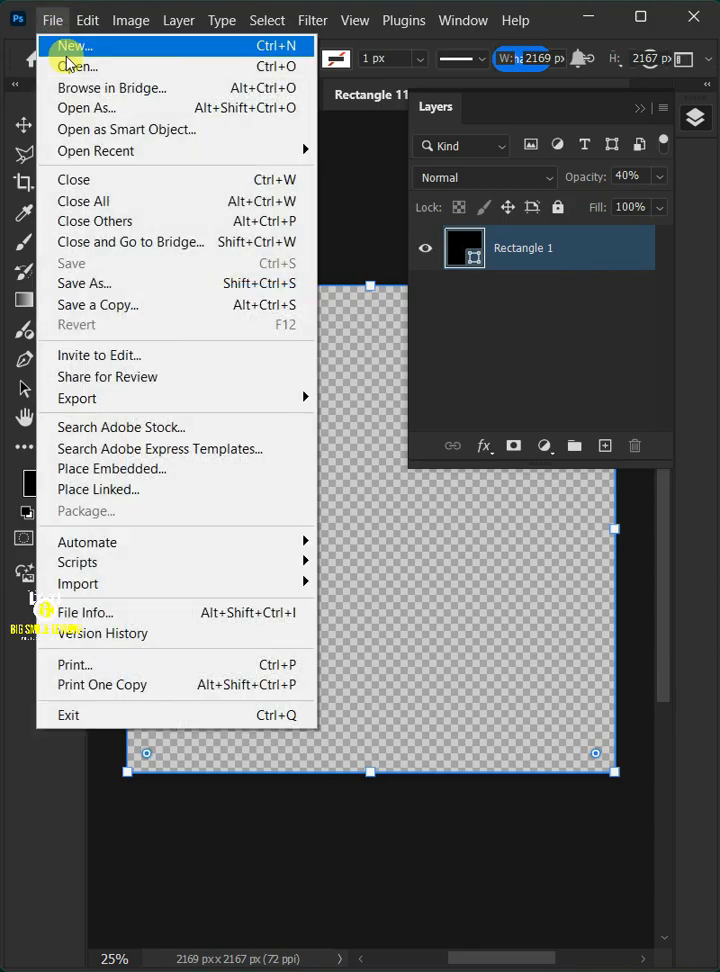
click(112, 468)
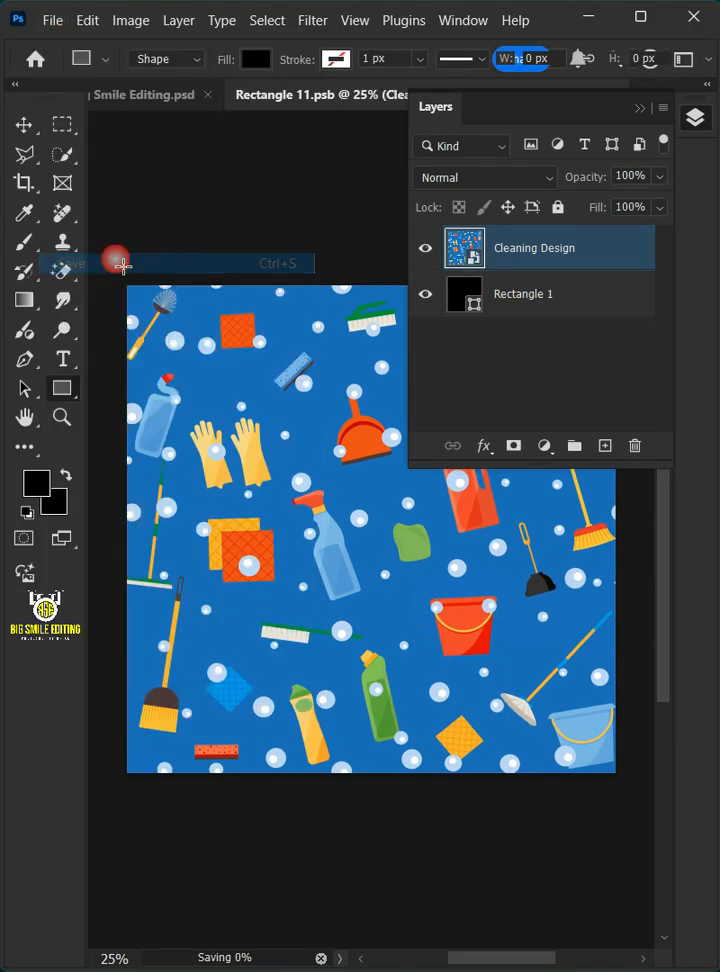
right_click(316, 94)
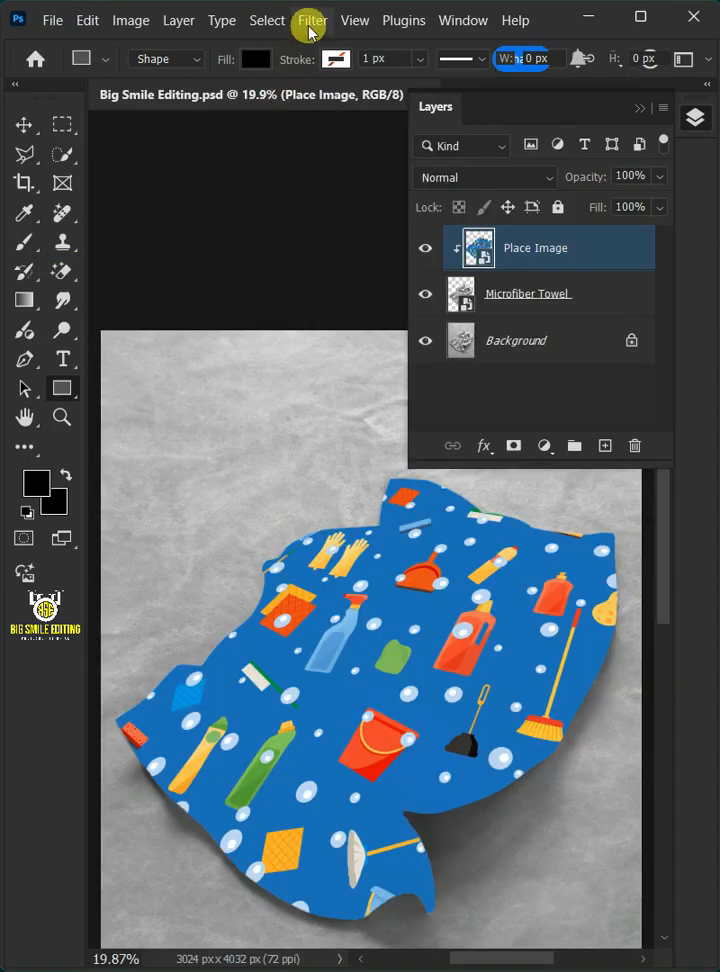
Step: Apply a Displace filter at scale 8 using Displacement.psd as the map
click(312, 20)
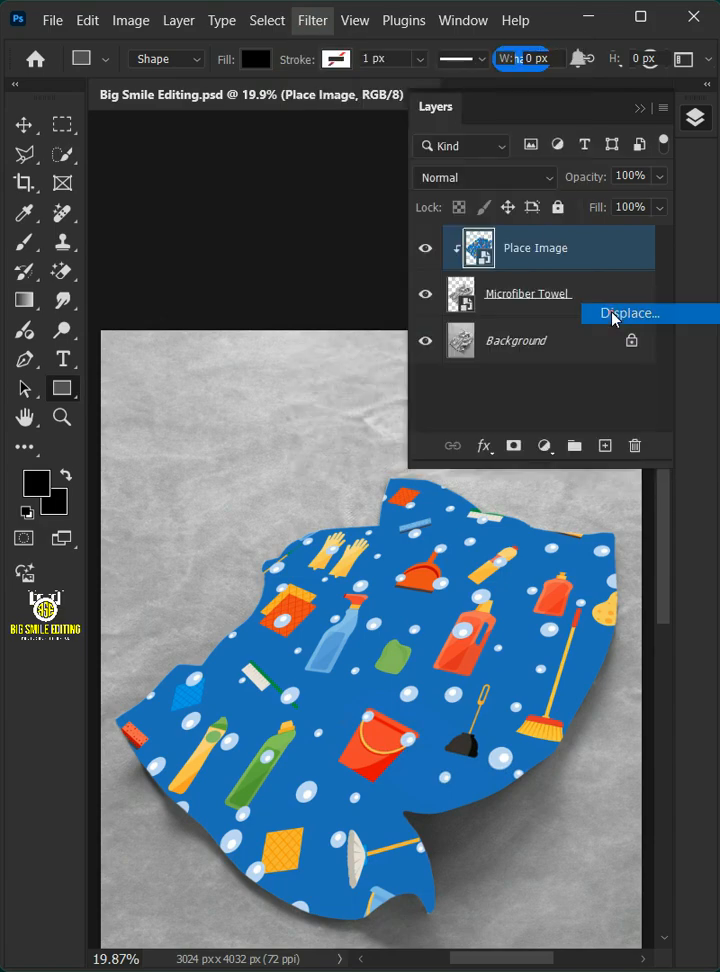
click(628, 312)
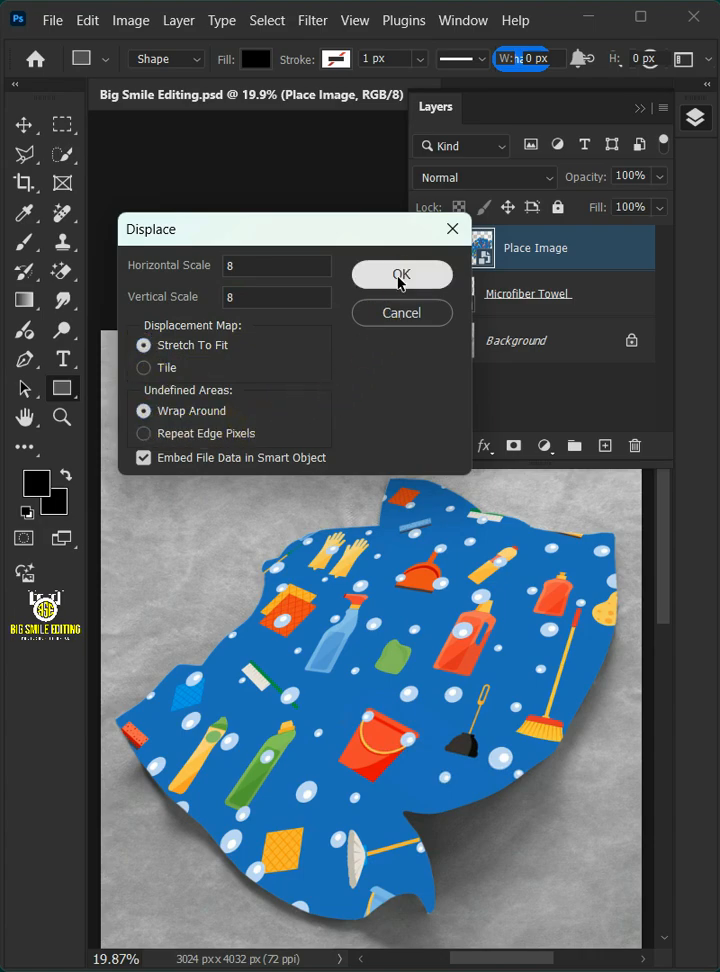
click(402, 274)
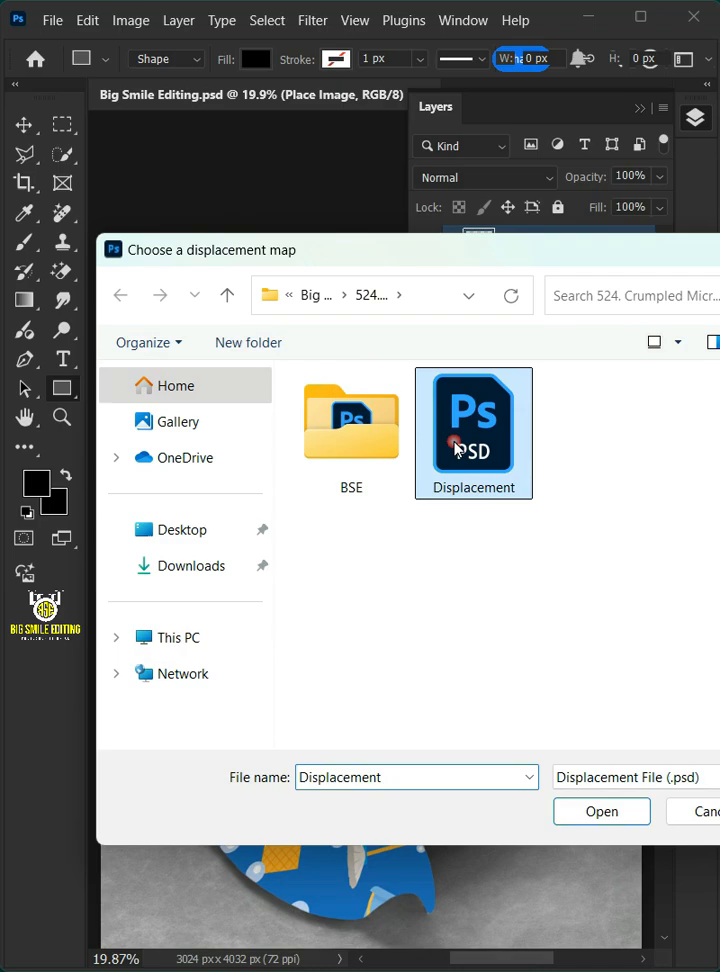
mouse_move(584, 752)
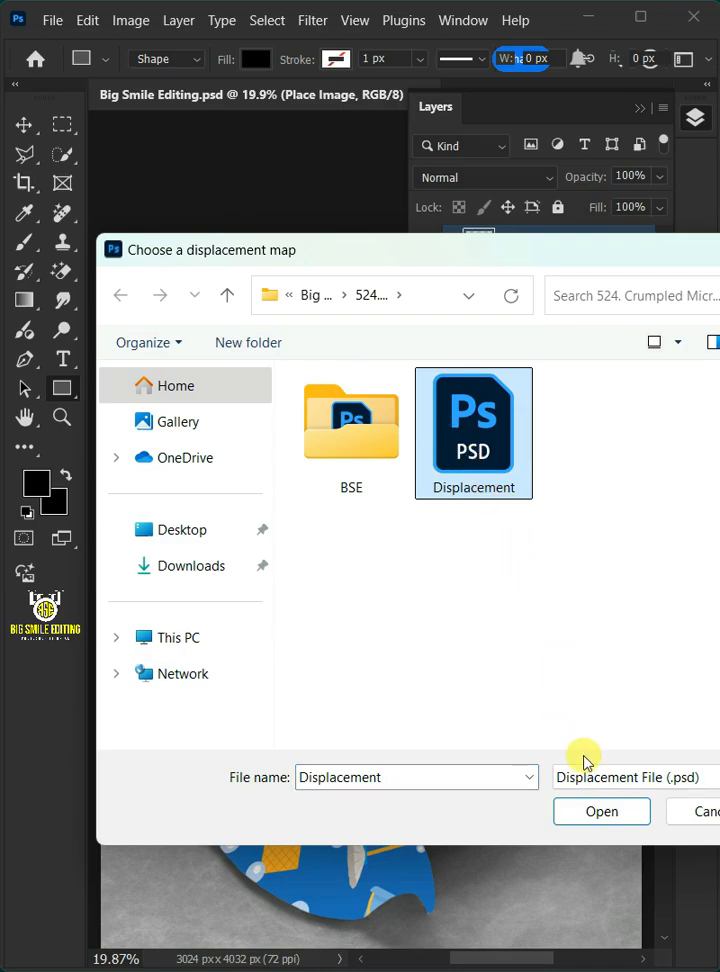
click(600, 812)
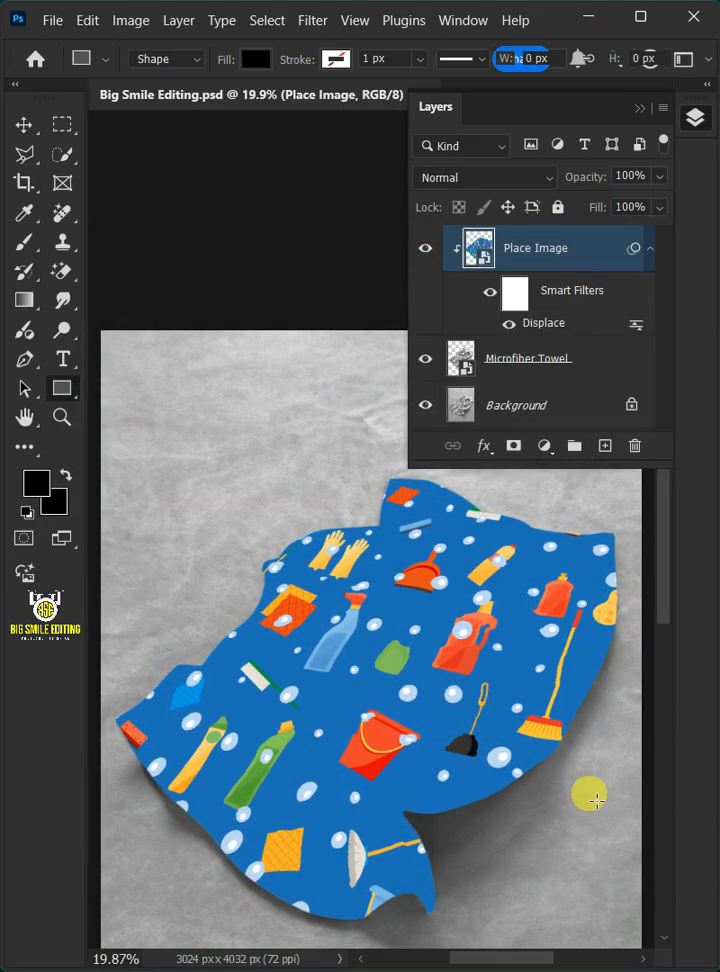
Step: Set Place Image to Multiply and Alt-drag Blend If so the towel's highlights show through
click(484, 176)
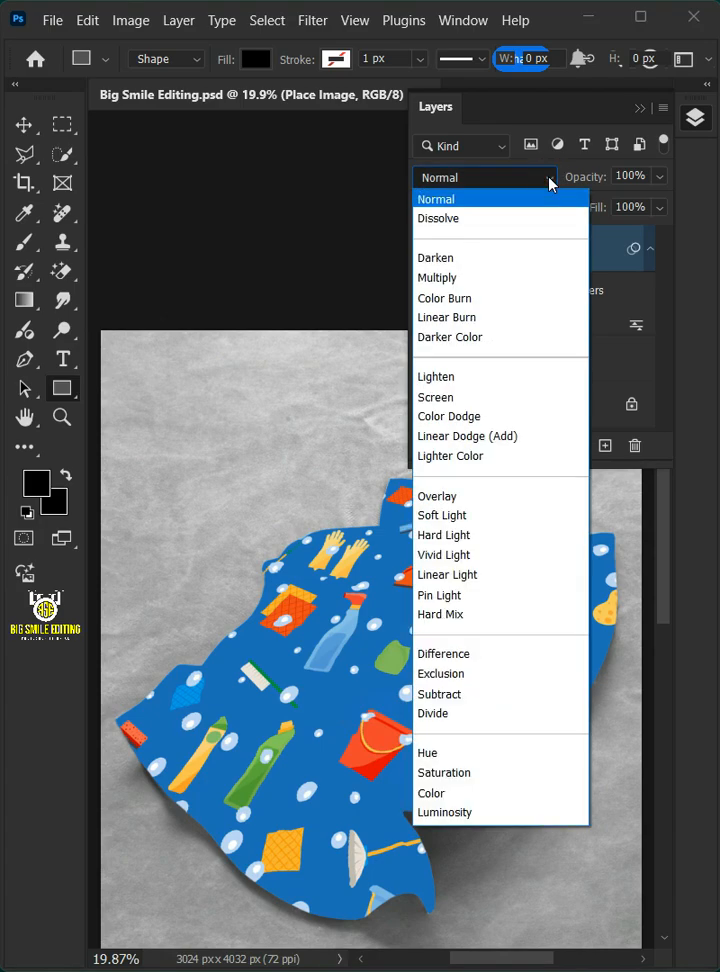
click(436, 276)
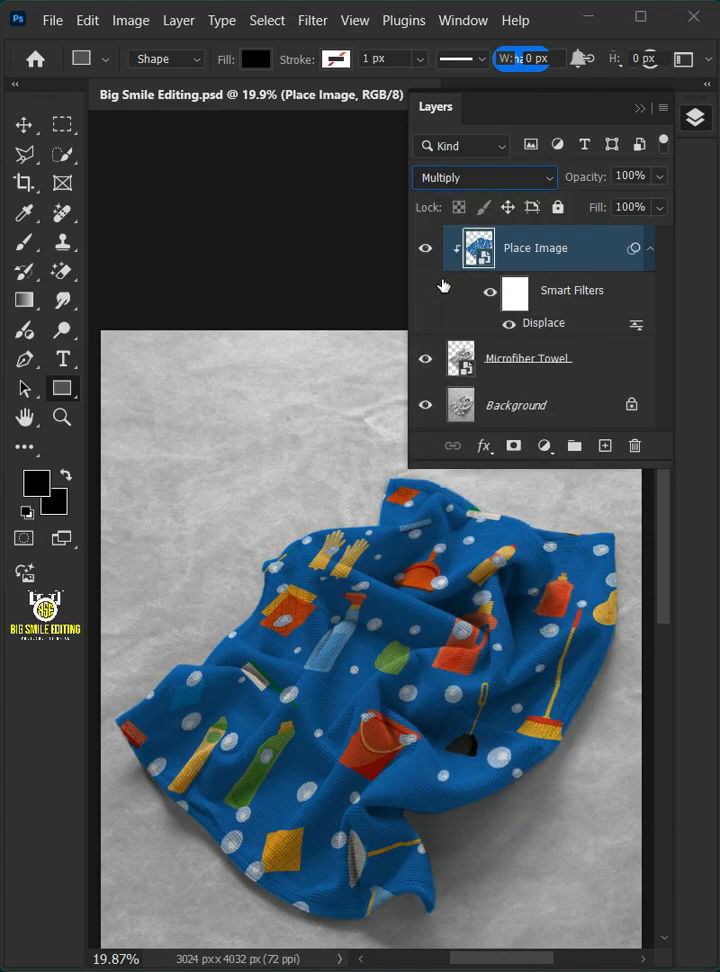
click(482, 444)
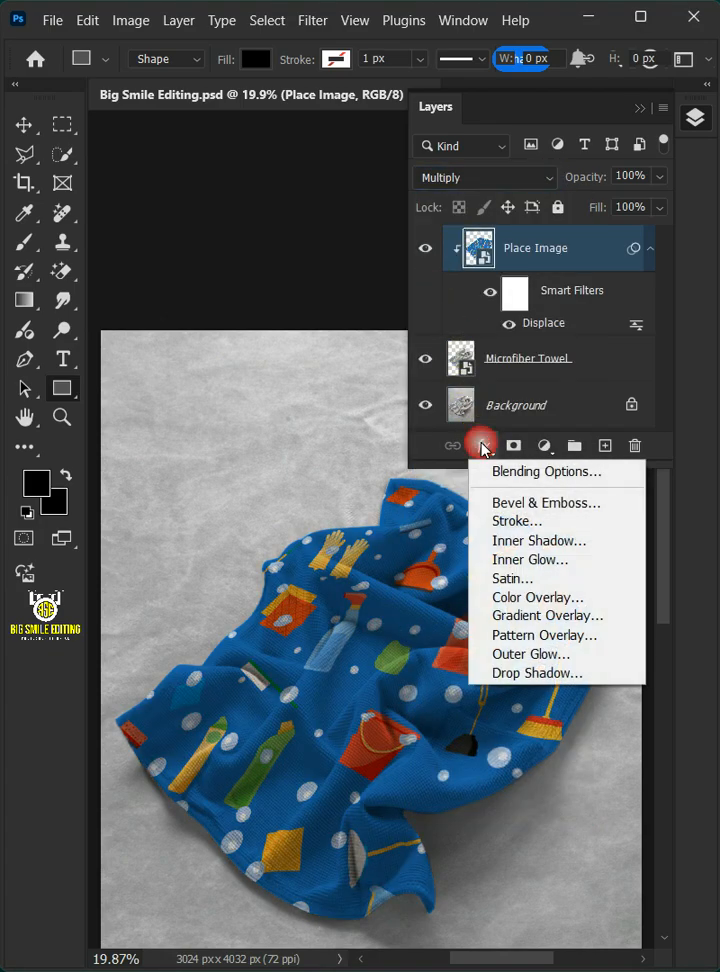
click(548, 472)
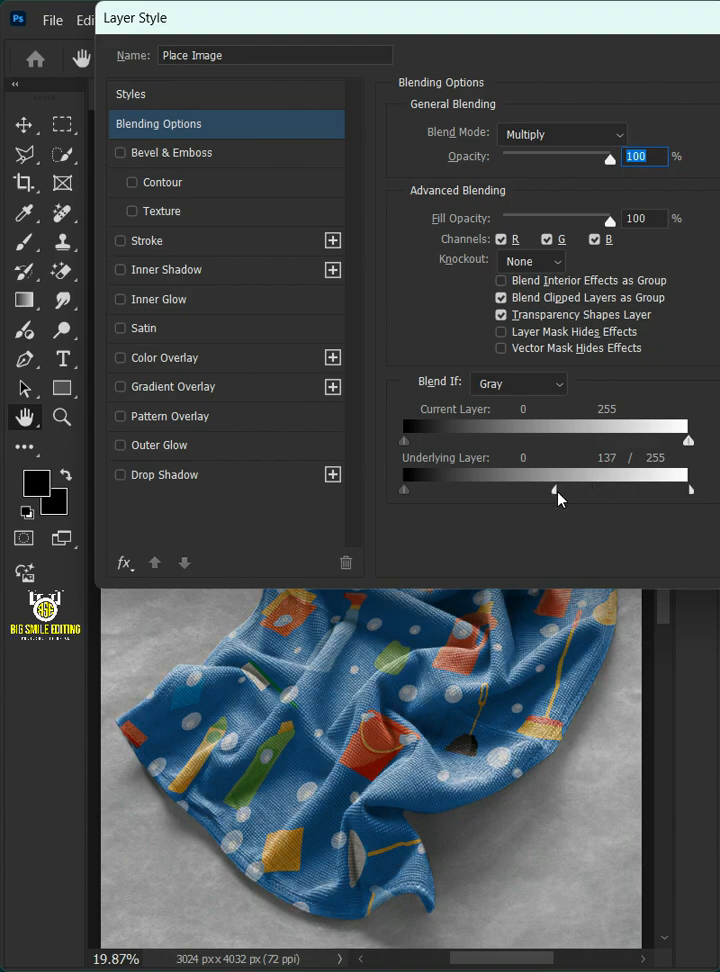
drag(552, 490, 562, 490)
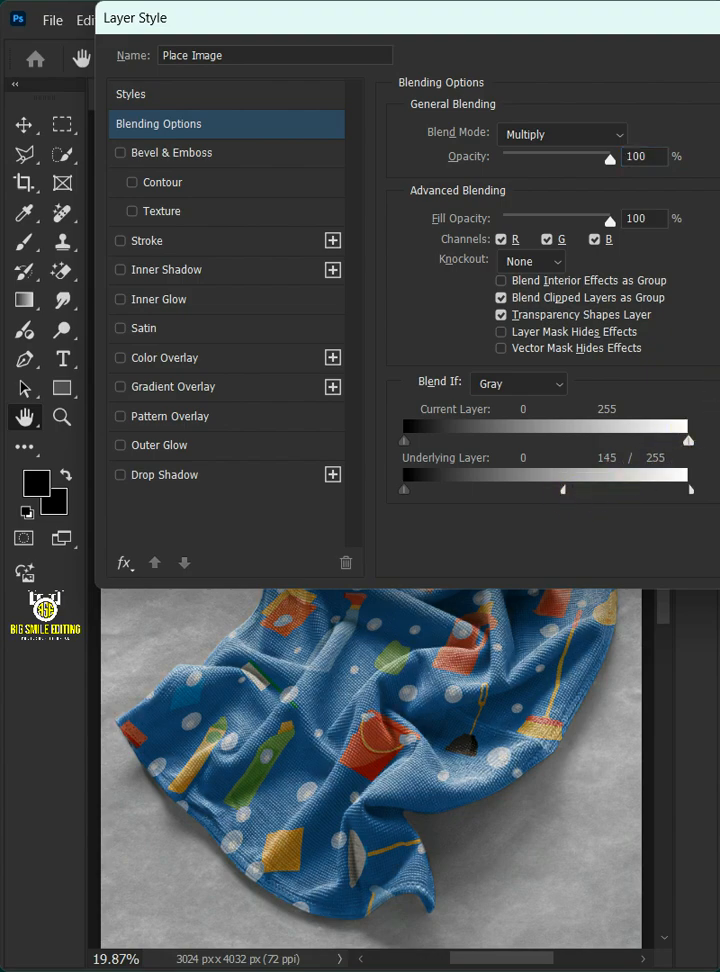